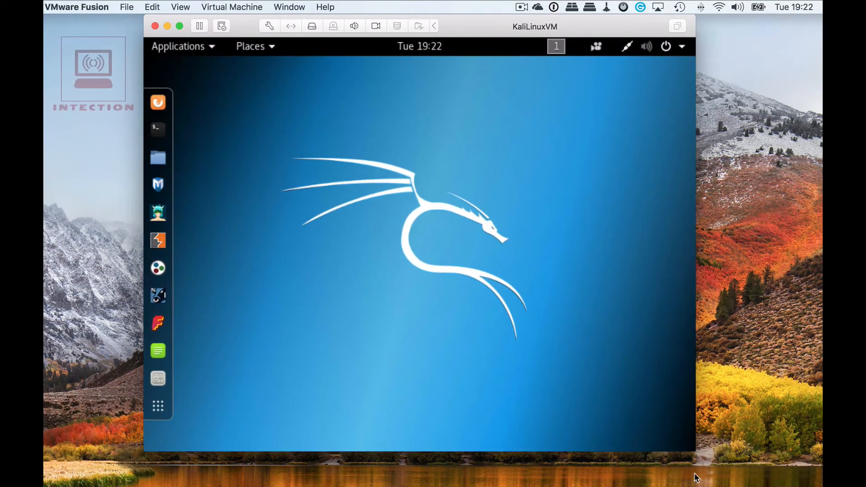
# Mount the VMware Tools installer disc in the Kali guest from the Virtual Machine menu
pyautogui.click(599, 179)
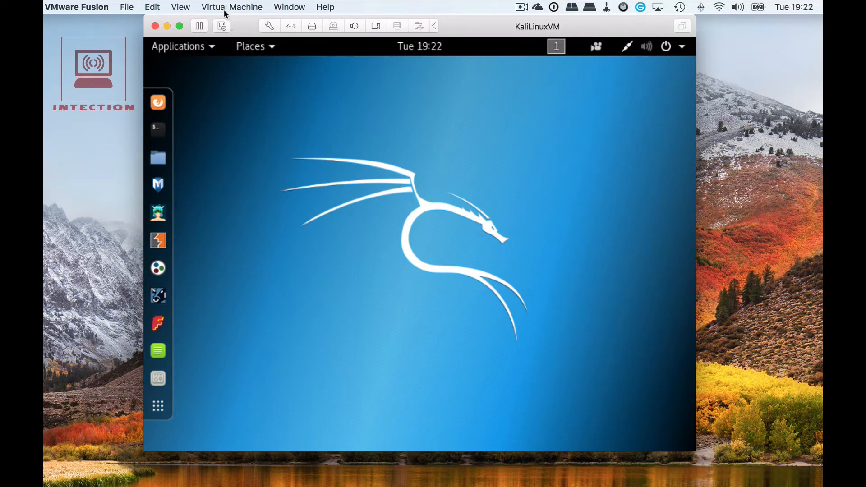
pyautogui.click(231, 7)
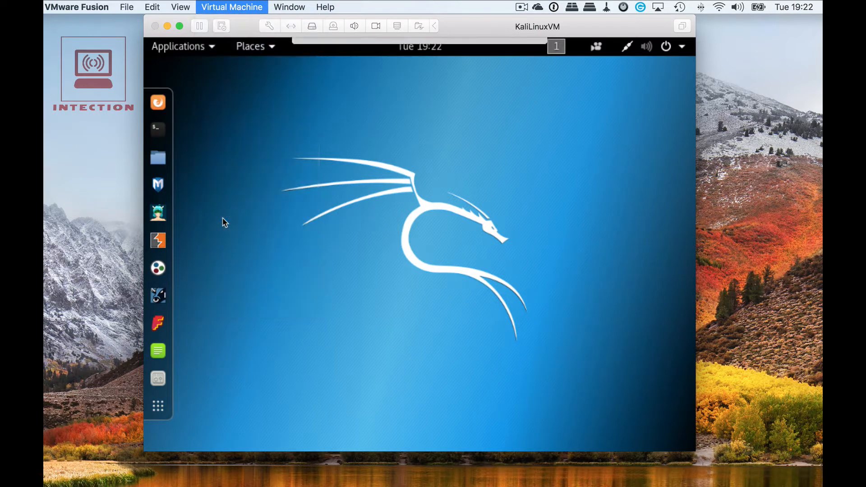
pyautogui.click(231, 7)
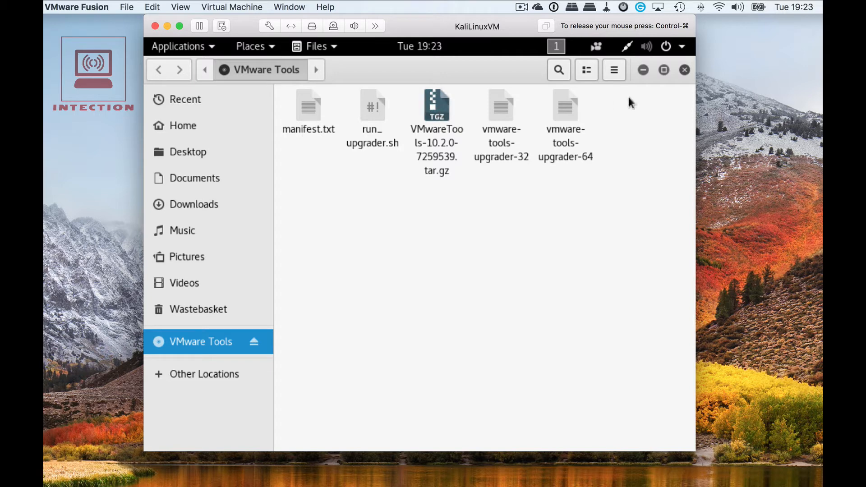
pyautogui.moveTo(633, 72)
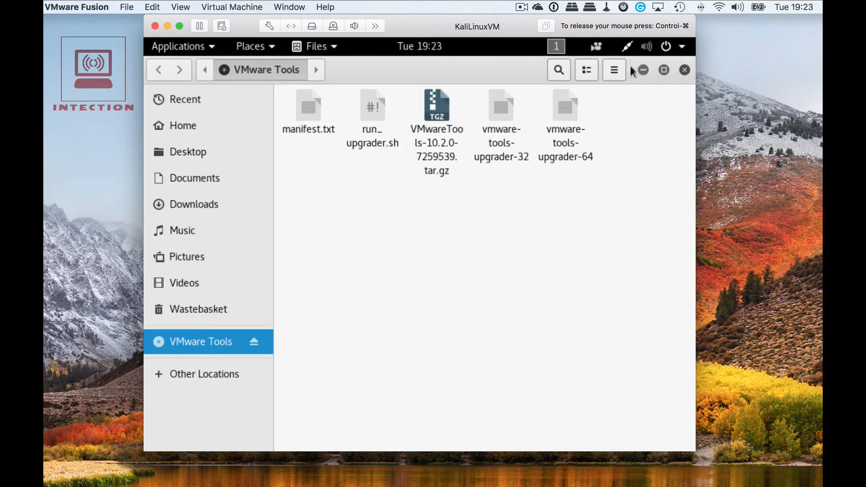
# Show the disc files as a list, shrink the window, and copy VMwareTools-10.2.0-7259539.tar.gz
pyautogui.click(613, 69)
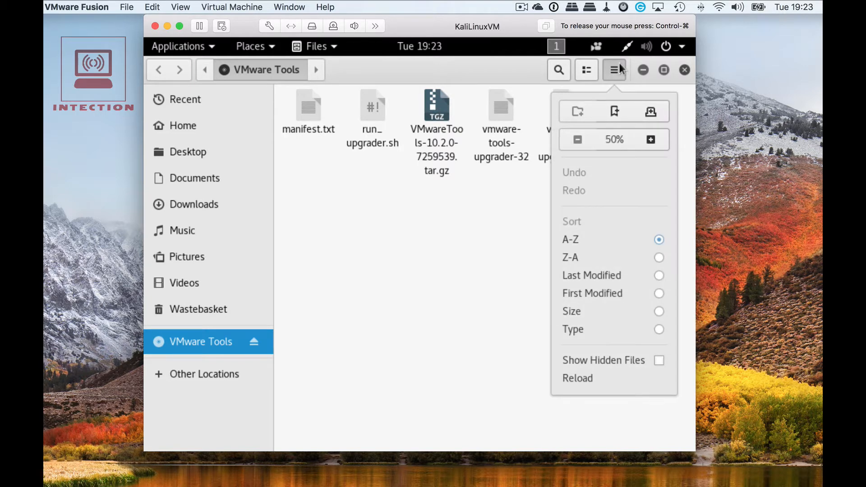
pyautogui.click(586, 69)
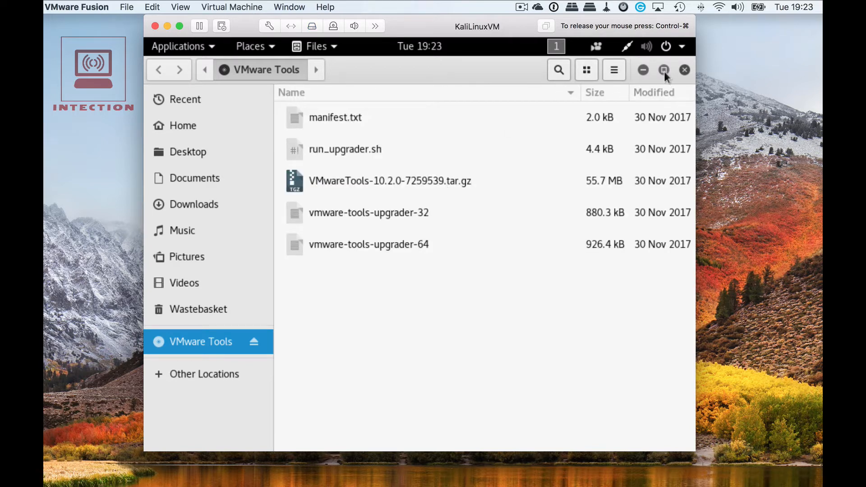
pyautogui.click(664, 70)
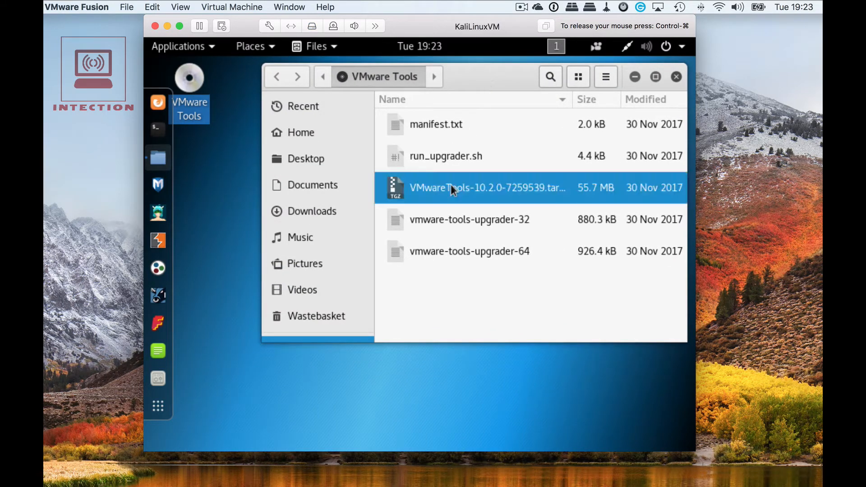
pyautogui.rightClick(450, 187)
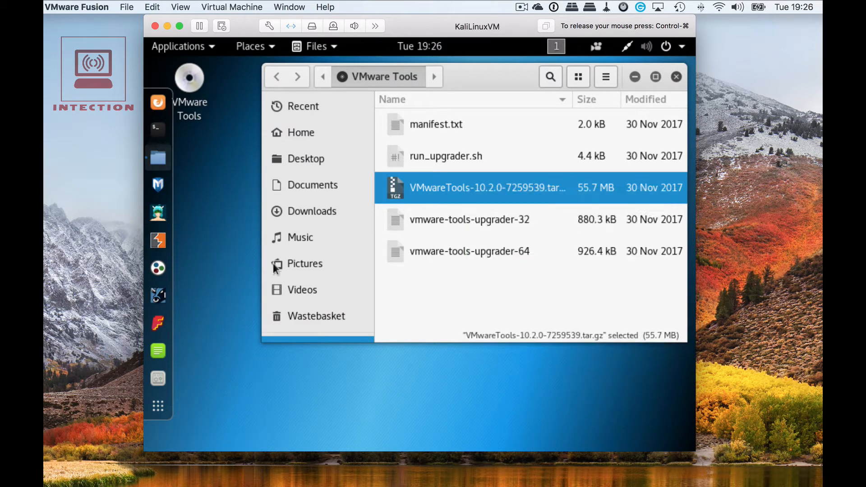
pyautogui.moveTo(218, 253)
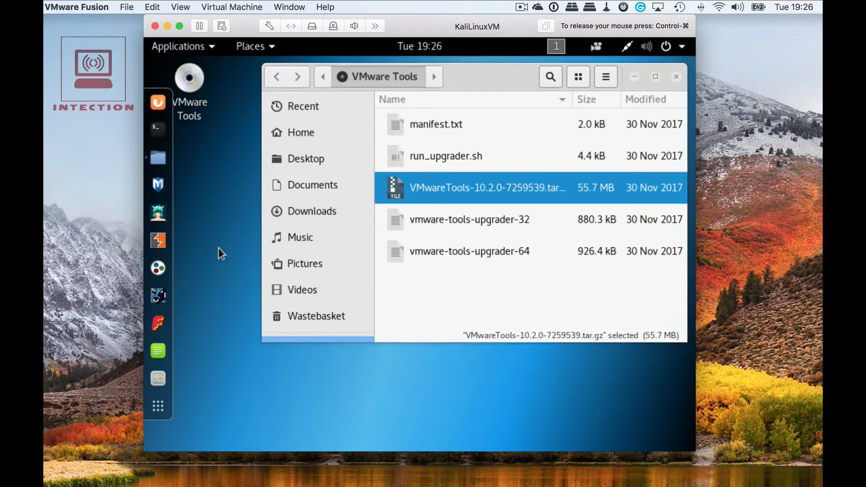
# Create a desktop folder named tmp, open it, and close the VMware Tools file window
pyautogui.rightClick(219, 253)
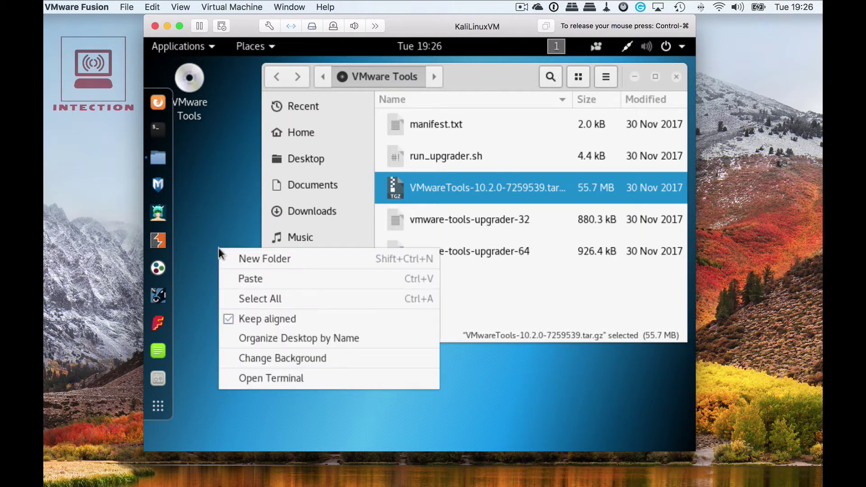
pyautogui.click(263, 258)
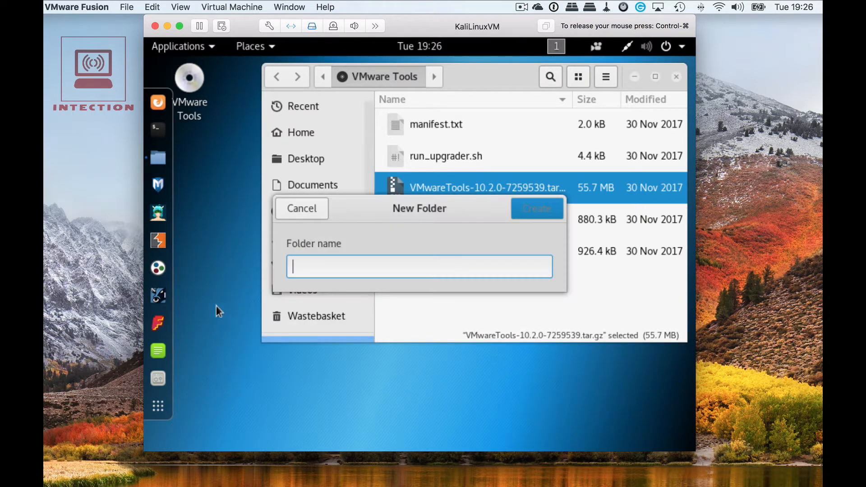
pyautogui.write('tmp')
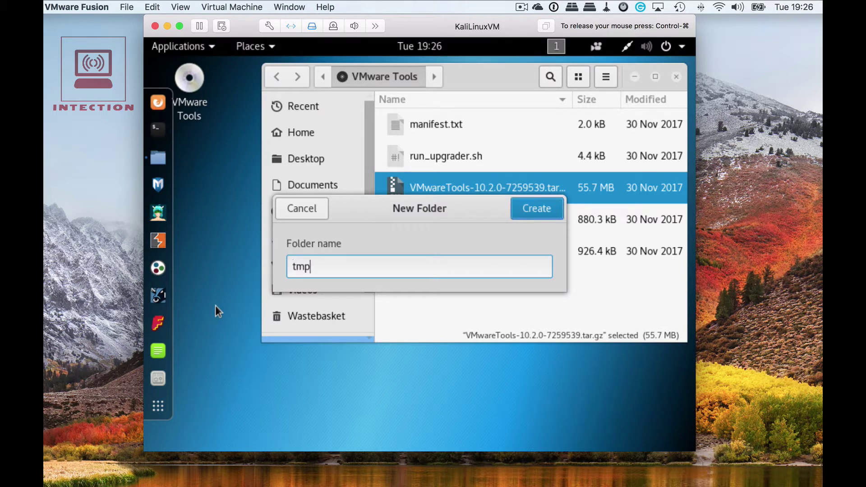
pyautogui.click(535, 208)
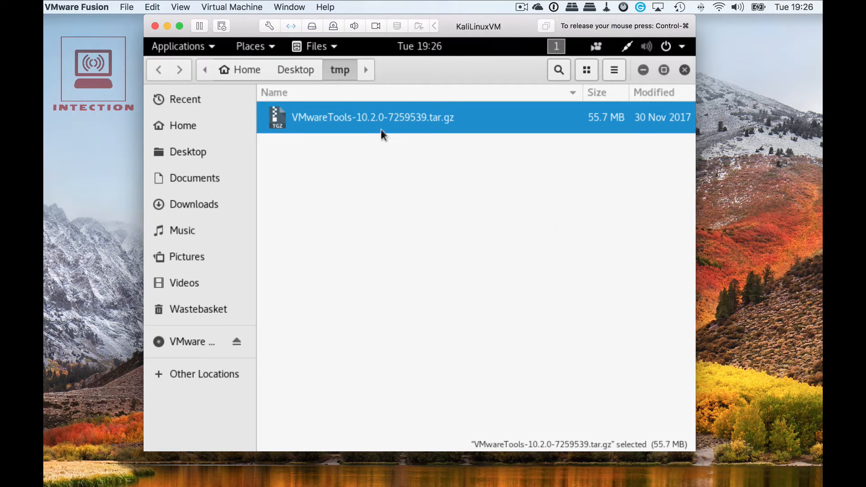
pyautogui.doubleClick(373, 117)
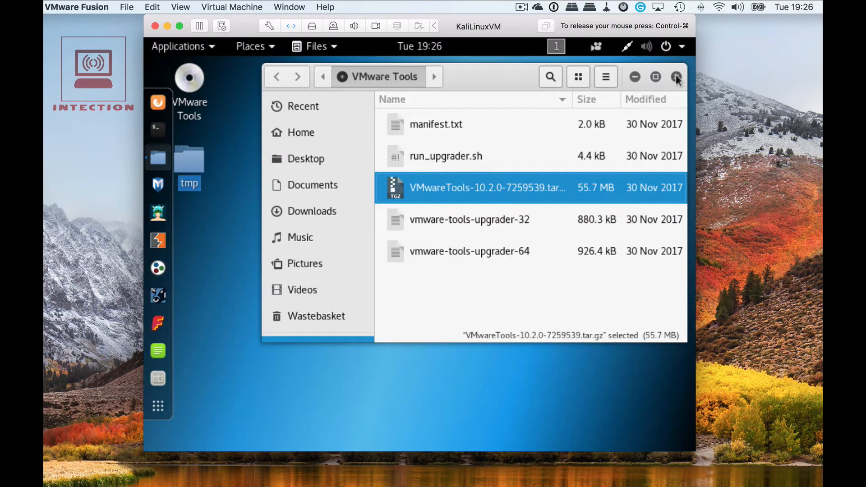
pyautogui.click(676, 77)
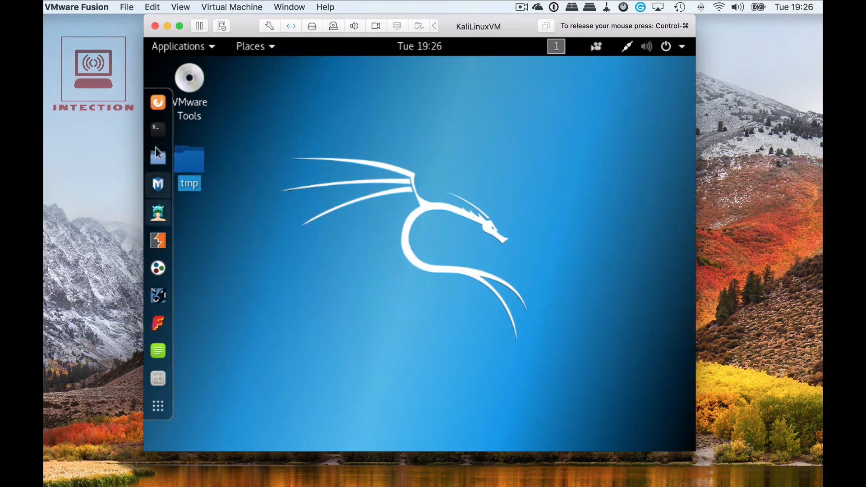
# In a new terminal, list the home folder and cd into Desktop/tmp
pyautogui.click(158, 130)
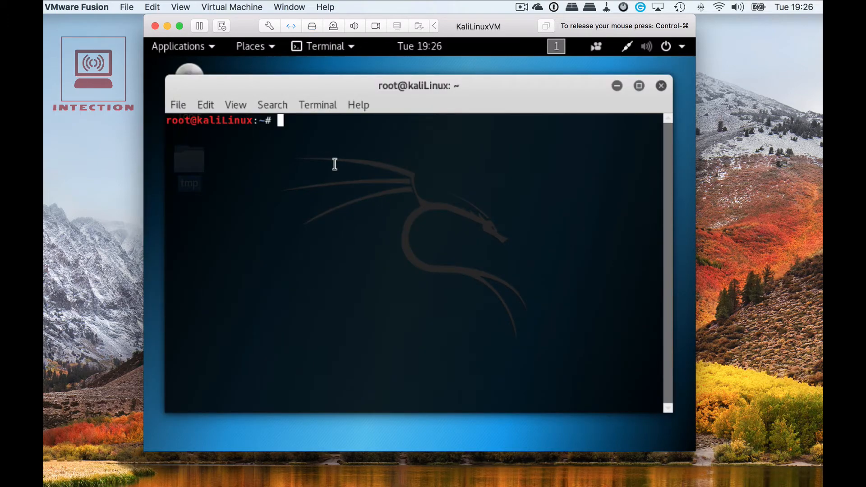
pyautogui.write('ls')
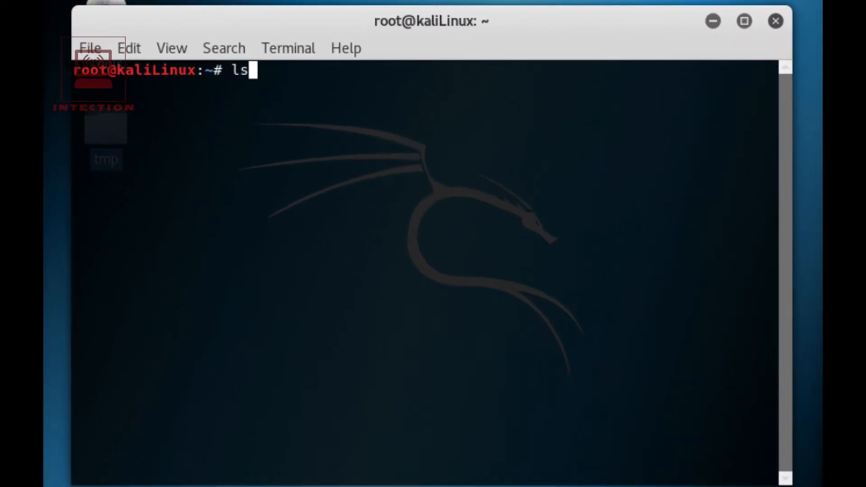
pyautogui.press('Return')
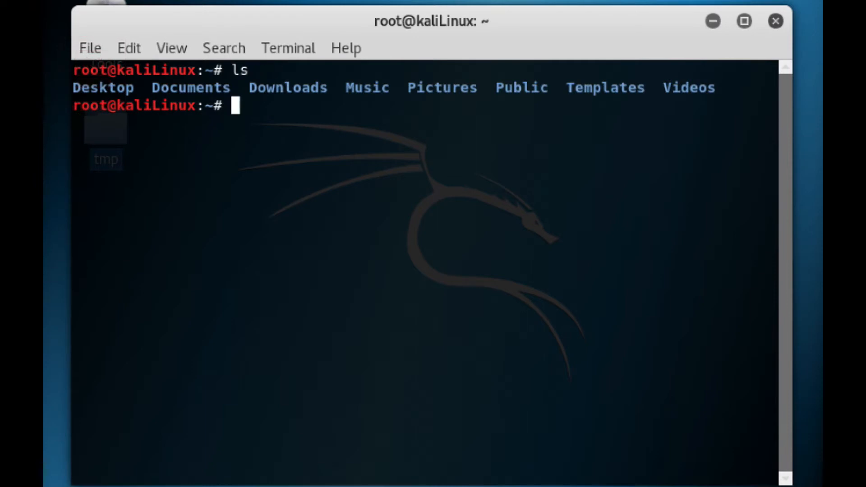
pyautogui.write('c')
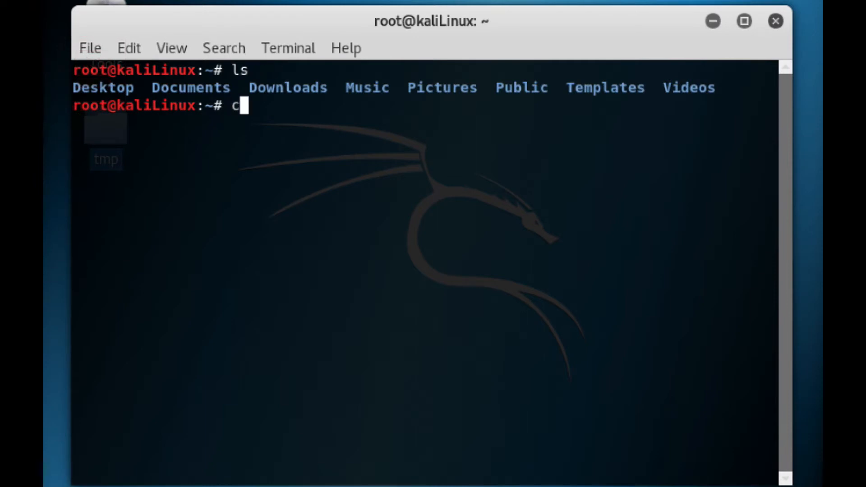
pyautogui.write('d De')
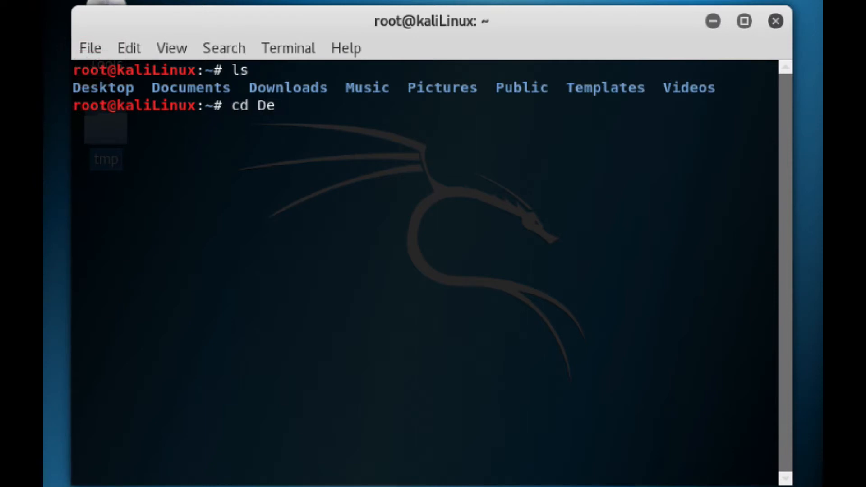
pyautogui.press('Tab')
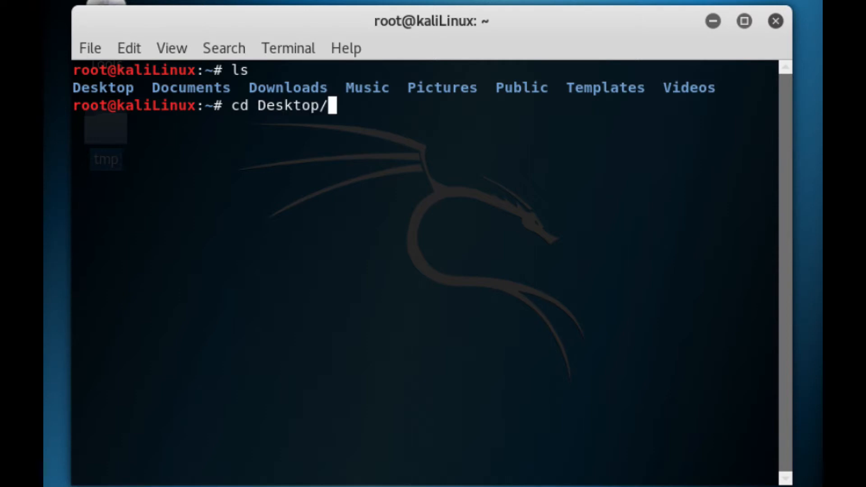
pyautogui.press('Return')
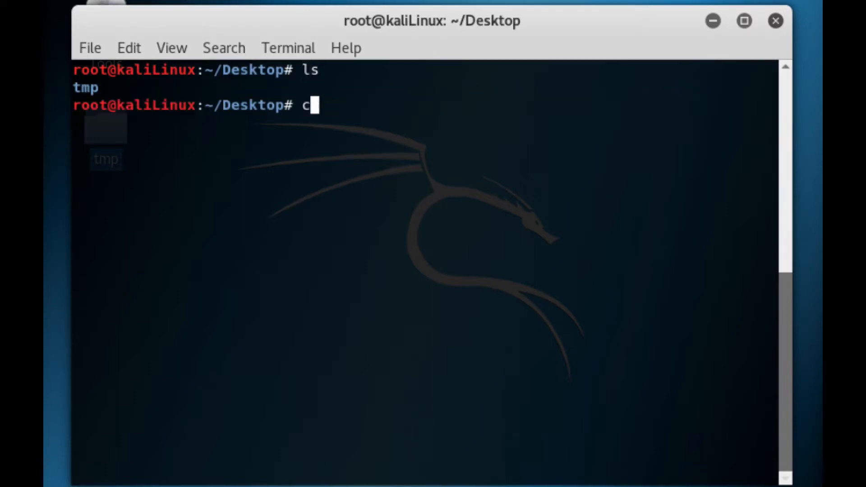
pyautogui.write('d tmp/')
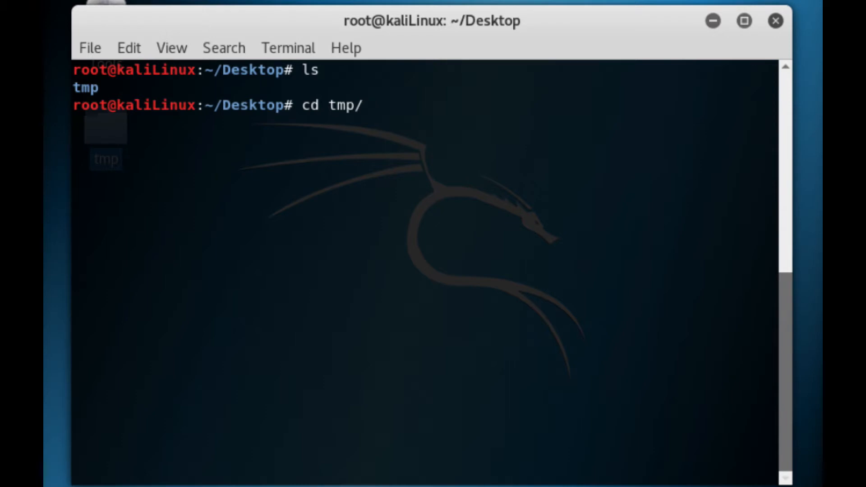
pyautogui.press('Return')
pyautogui.write('ls')
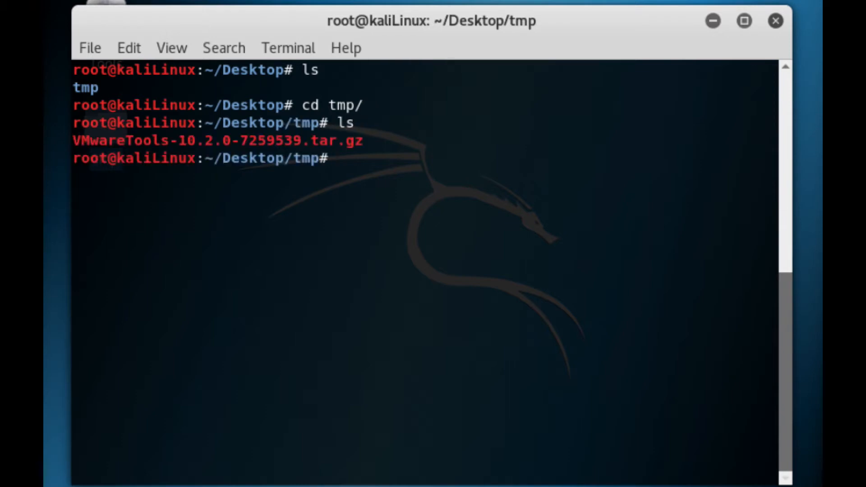
# Extract the VMware Tools archive with tar -xzvf, then cd into vmware-tools-distrib
pyautogui.write('tar')
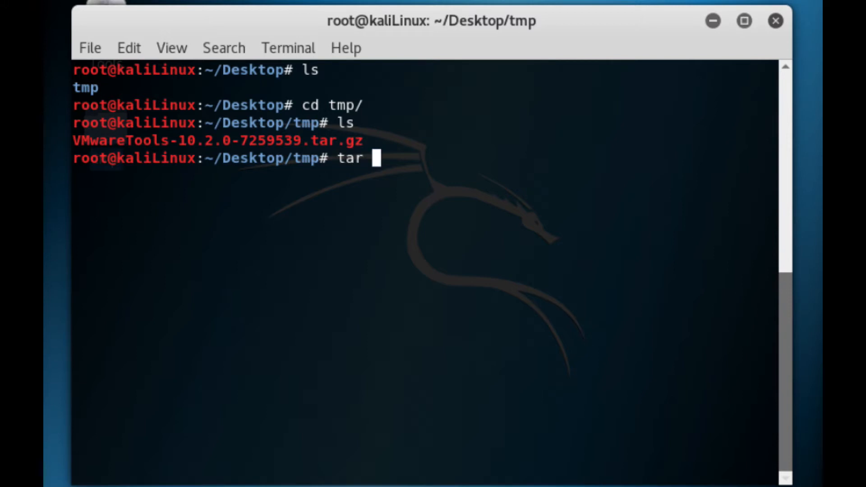
pyautogui.write('-x')
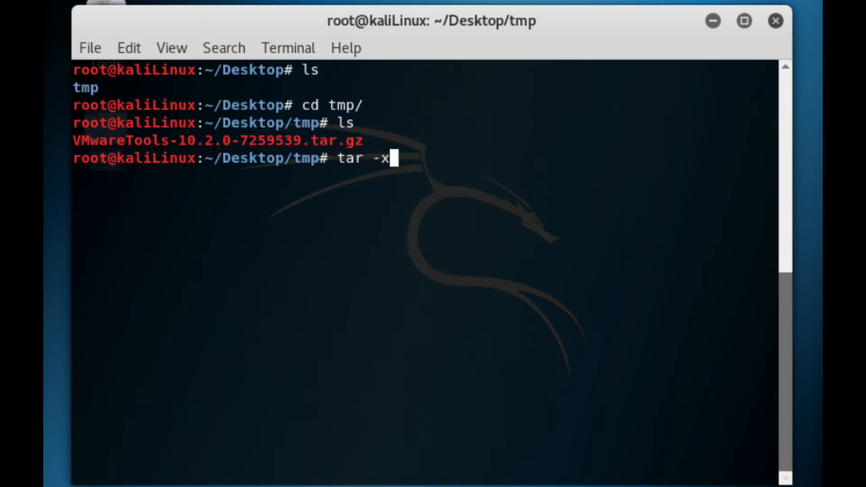
pyautogui.write('zvf')
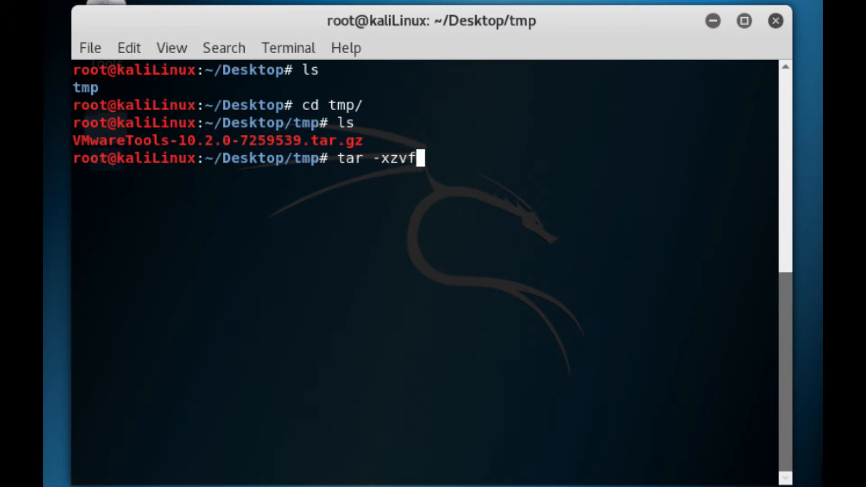
pyautogui.rightClick(442, 199)
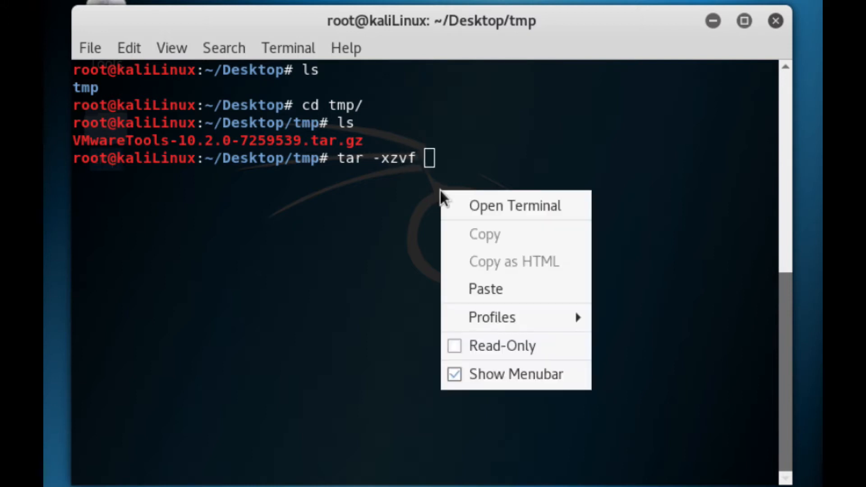
pyautogui.click(486, 288)
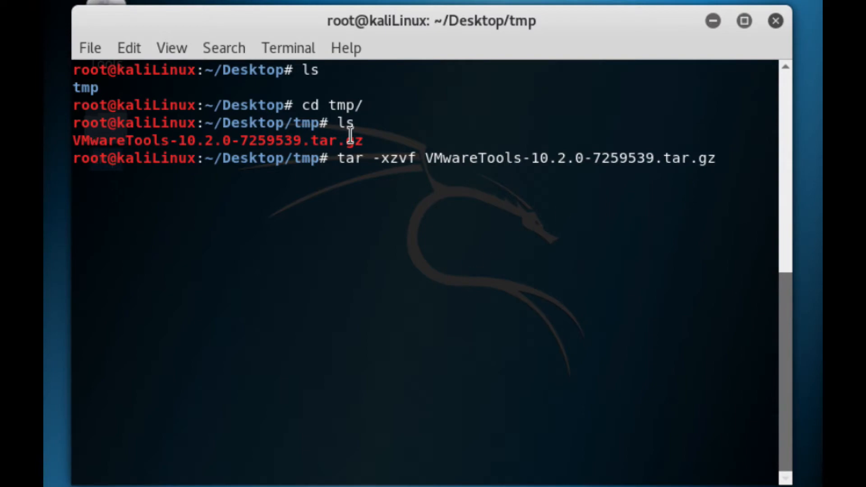
pyautogui.press('Return')
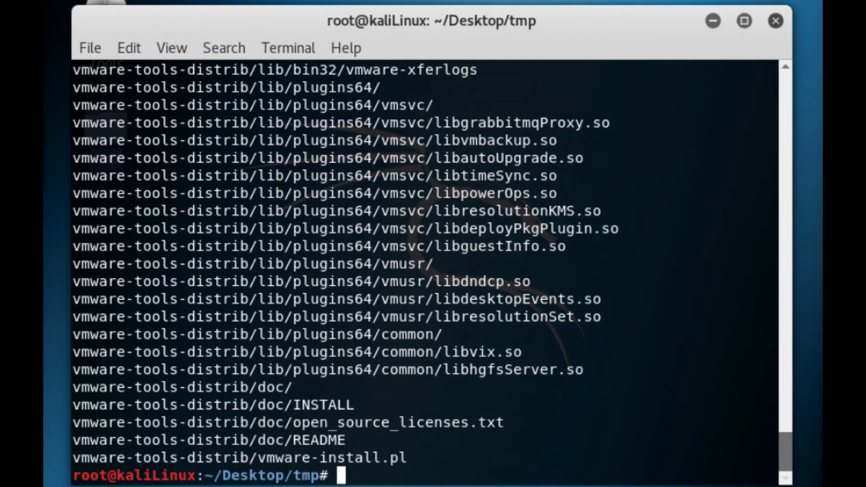
pyautogui.moveTo(505, 251)
pyautogui.write('ls')
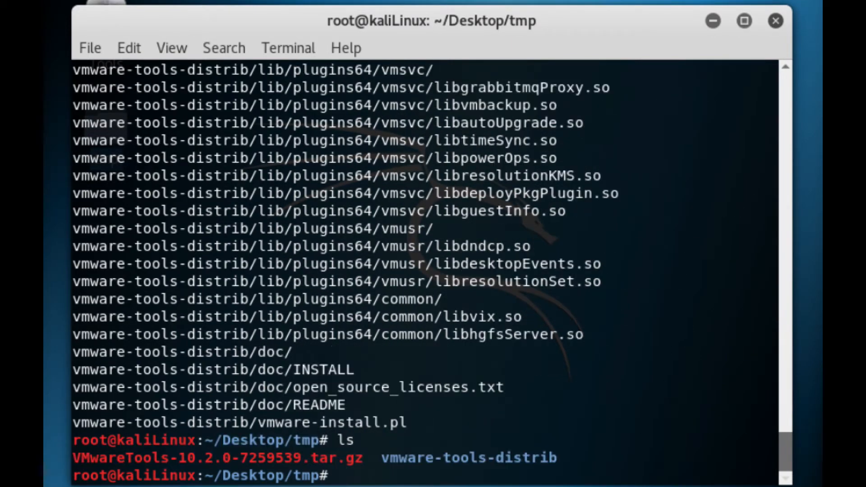
pyautogui.moveTo(563, 476)
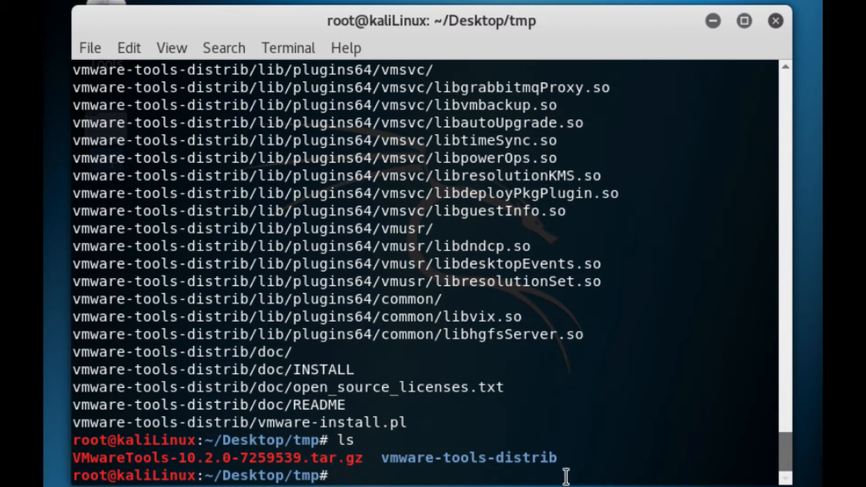
pyautogui.moveTo(630, 354)
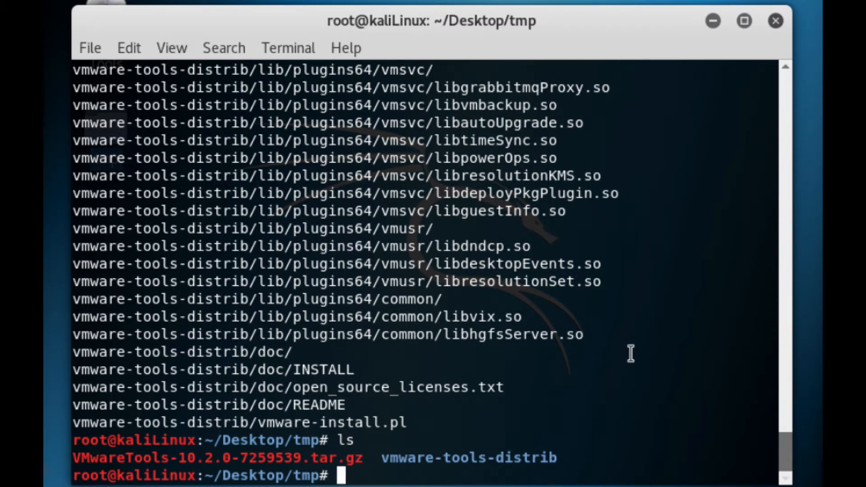
pyautogui.write('cd vmware-tools-distrib/')
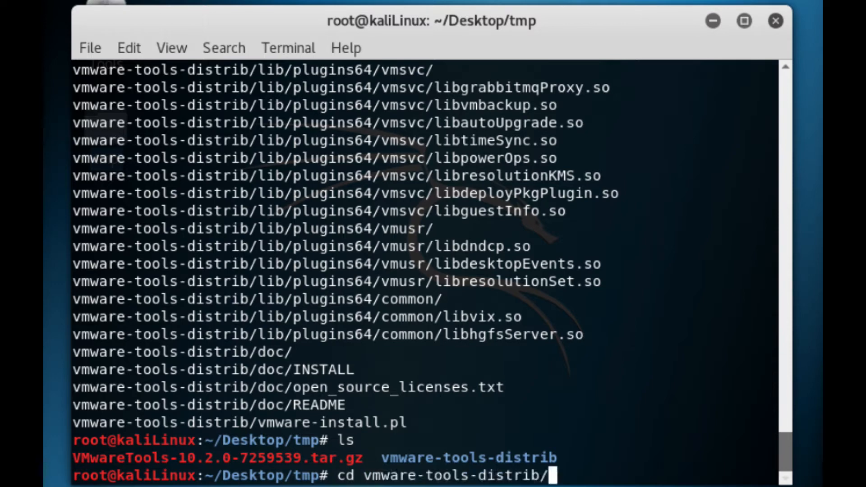
pyautogui.press('Return')
pyautogui.write('ls')
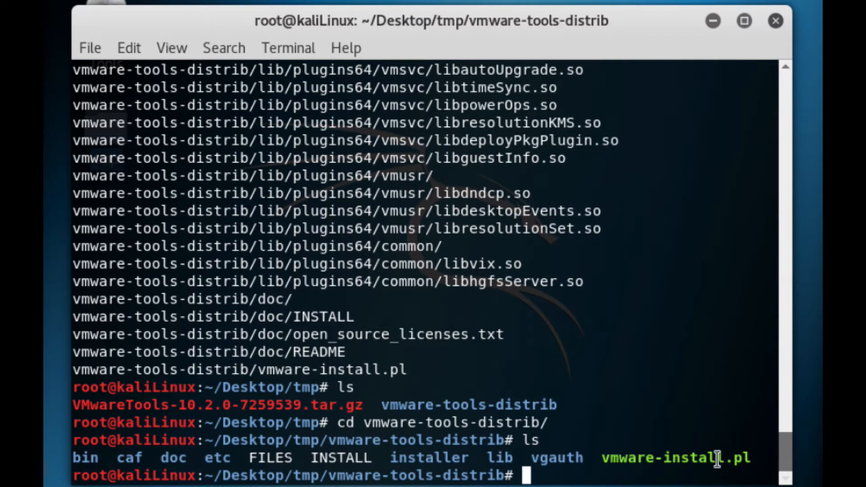
pyautogui.moveTo(740, 422)
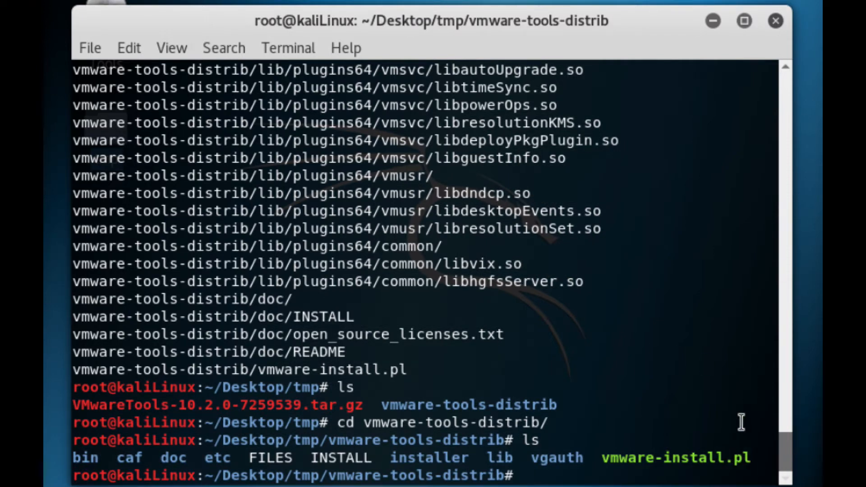
pyautogui.moveTo(699, 373)
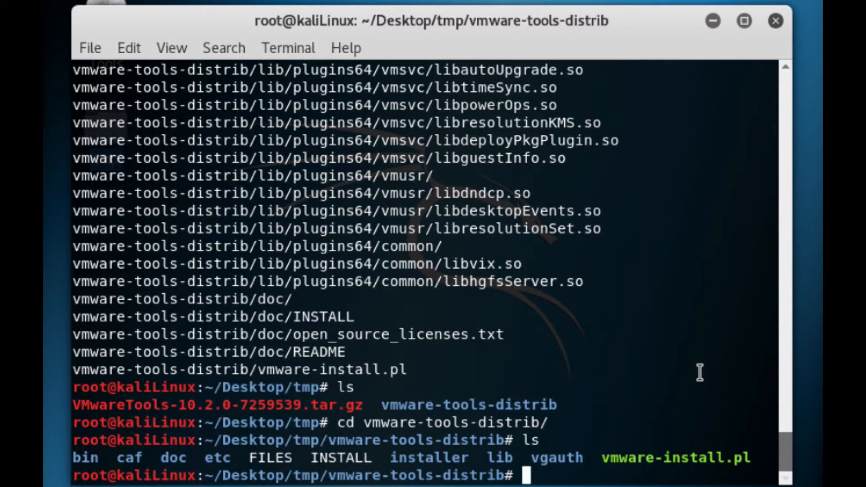
# Run ./vmware-install.pl in the terminal
pyautogui.write('./')
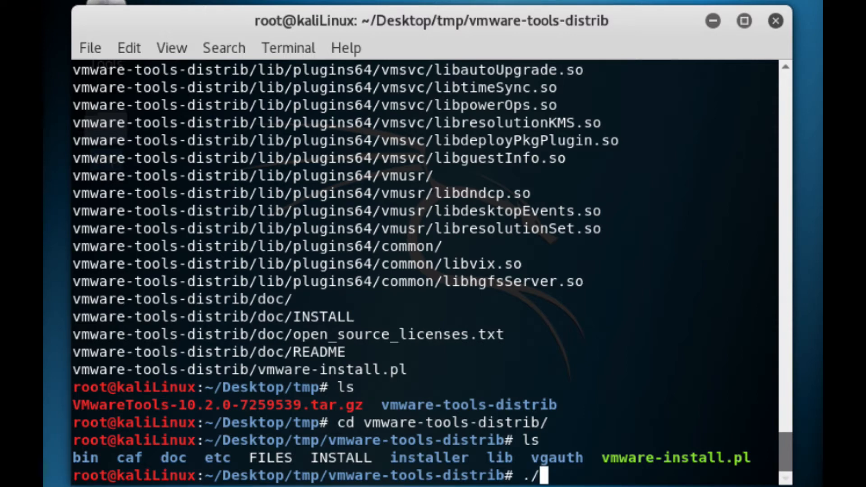
pyautogui.write('vm')
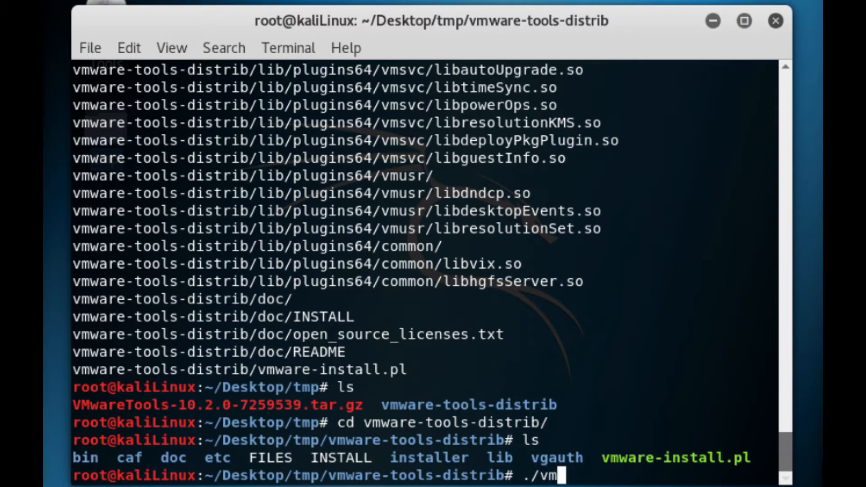
pyautogui.write('ware-install.pl')
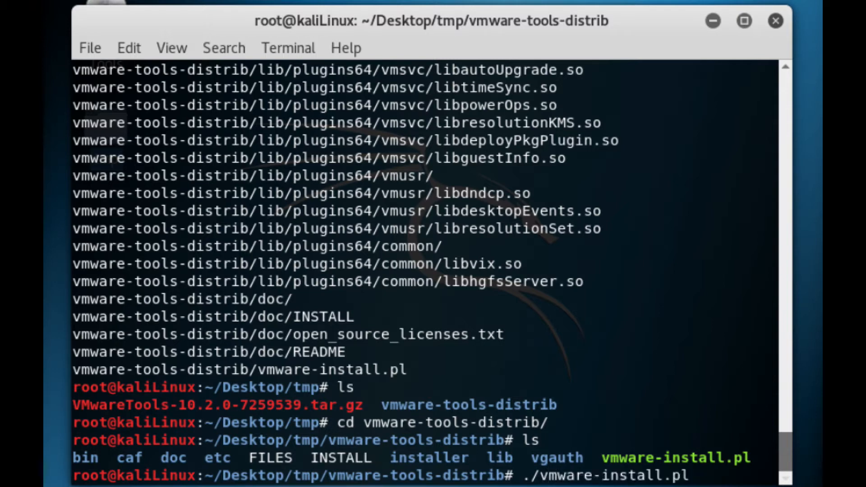
pyautogui.press('Return')
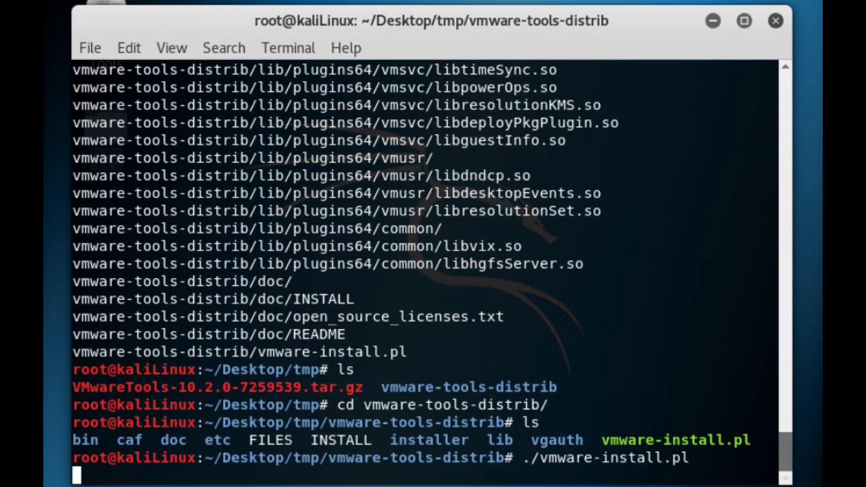
# Accept the default install directories and keep shared folders and drag-and-drop enabled
pyautogui.press('Return')
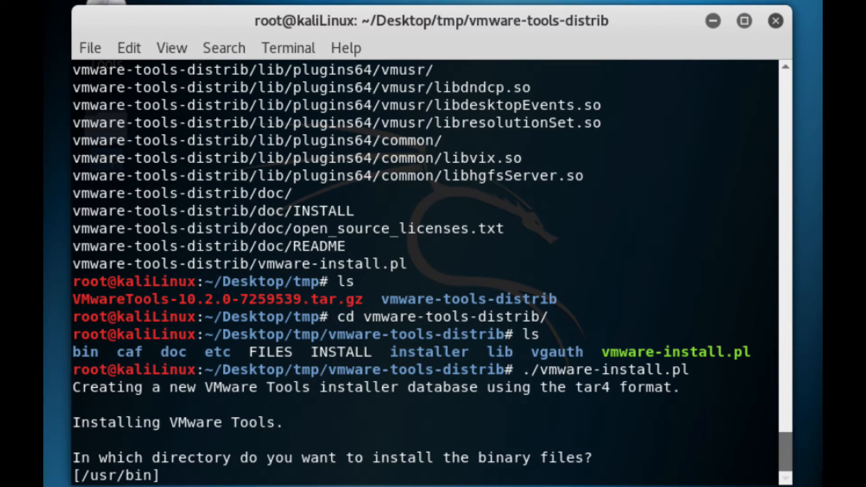
pyautogui.press('Return')
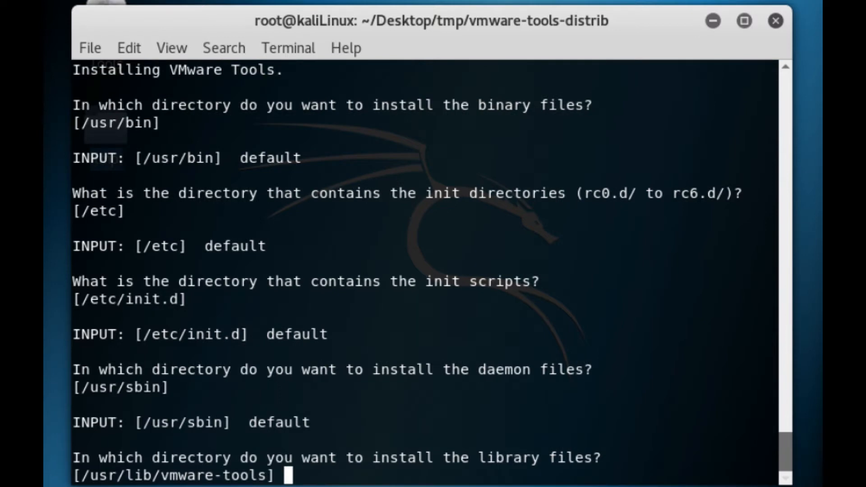
pyautogui.press('Return')
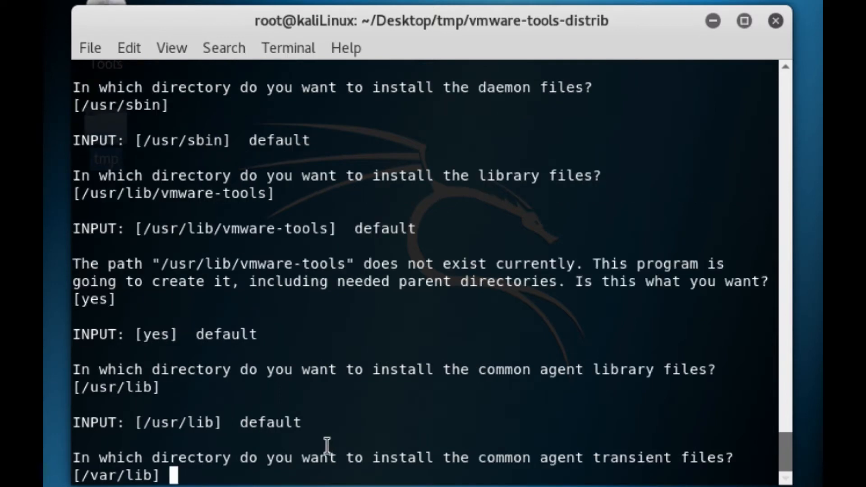
pyautogui.press('Return')
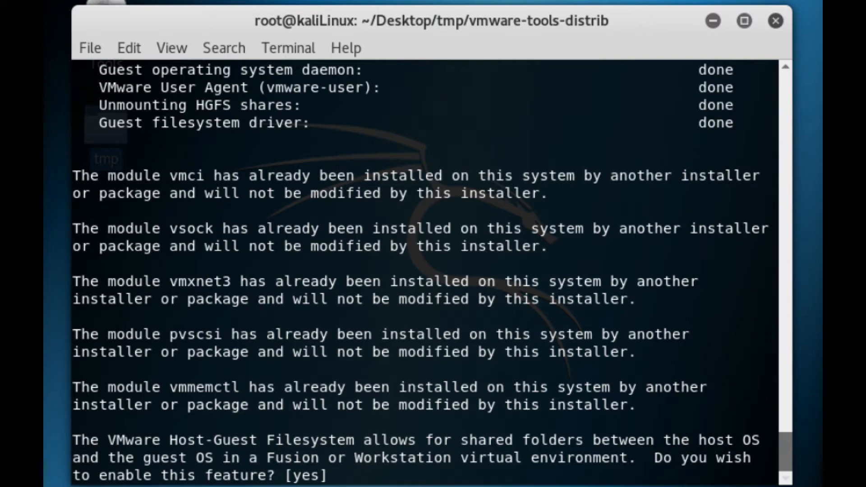
pyautogui.press('Return')
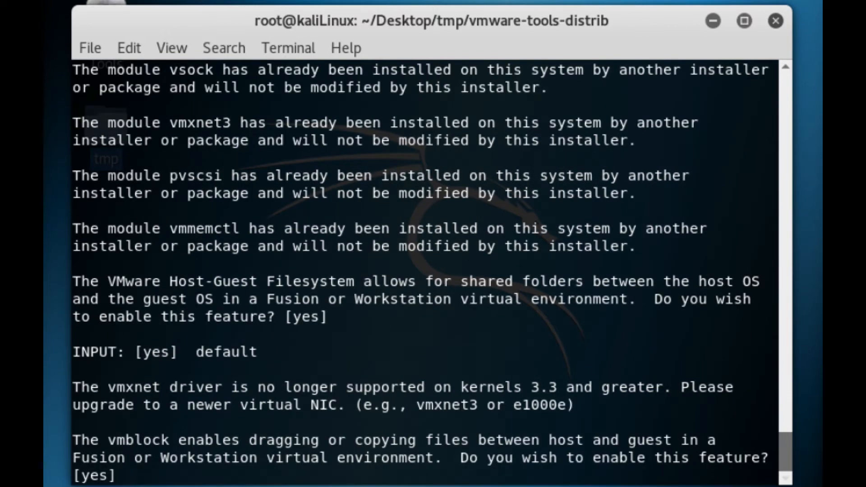
pyautogui.press('Return')
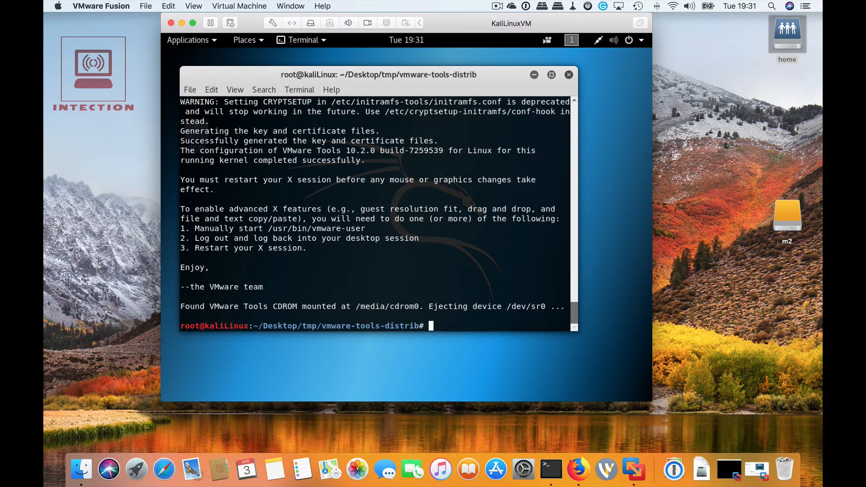
pyautogui.moveTo(320, 286)
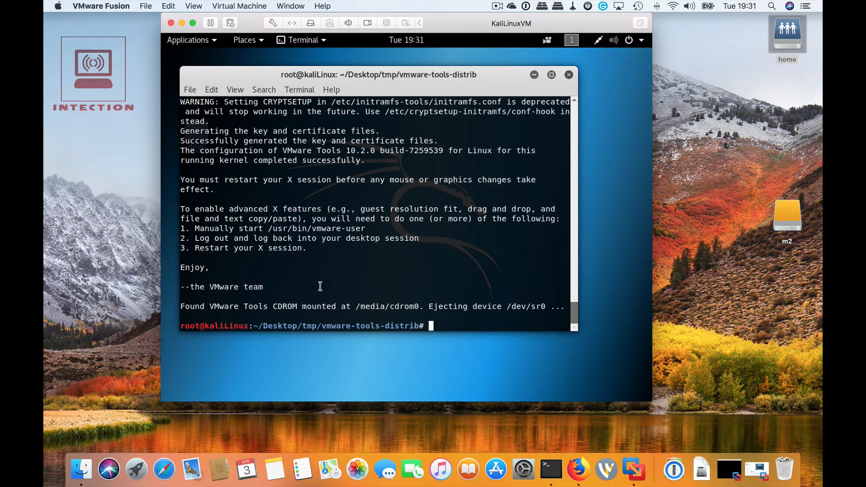
# Close the terminal with the exit command
pyautogui.write('exi')
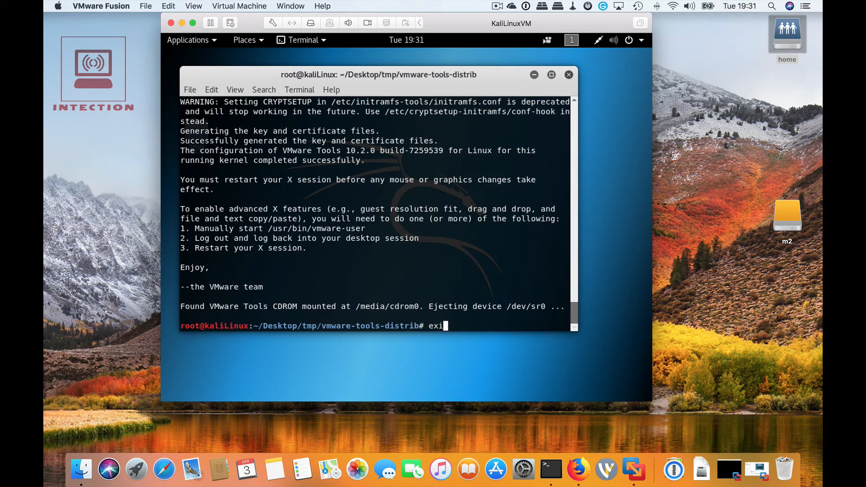
pyautogui.press('Return')
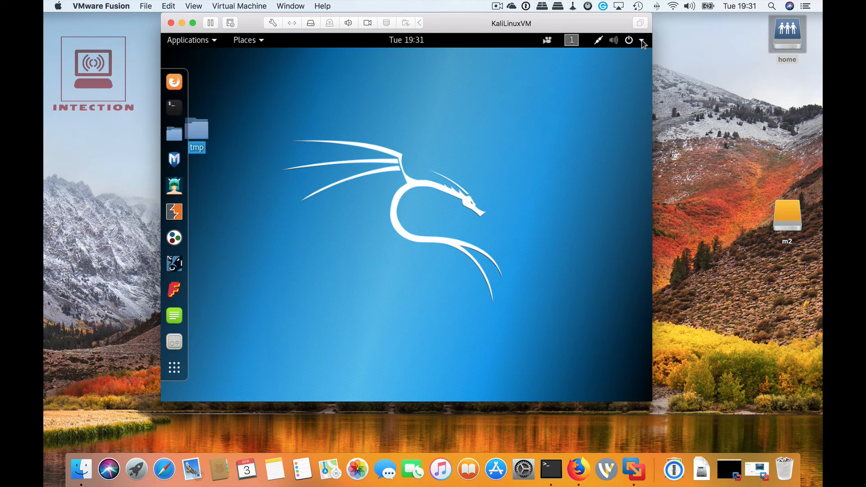
# Restart the VM from the power menu, then sign back in with username and password
pyautogui.click(629, 40)
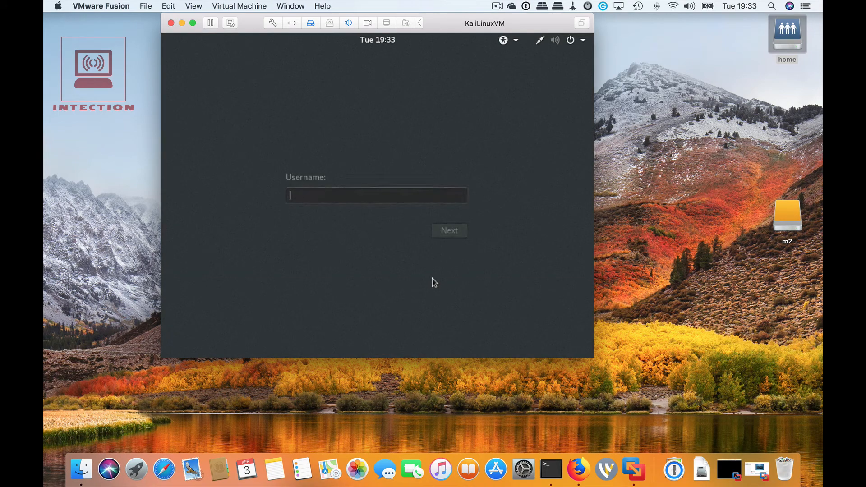
pyautogui.write('r')
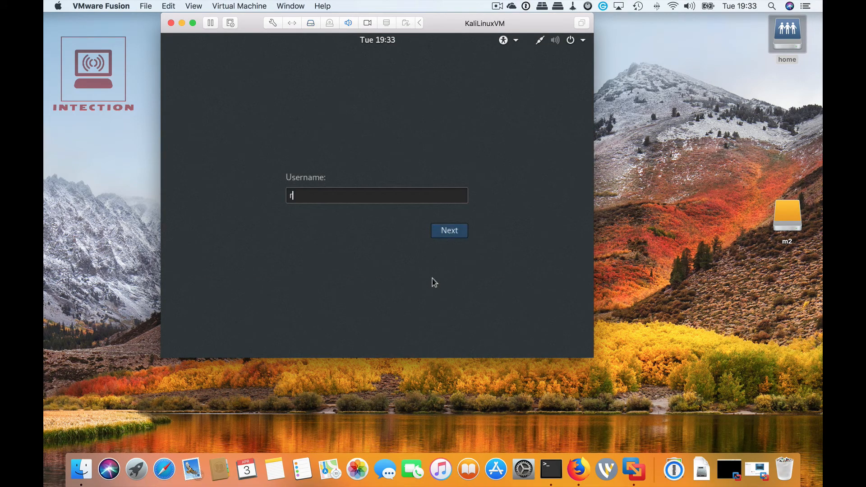
pyautogui.click(449, 230)
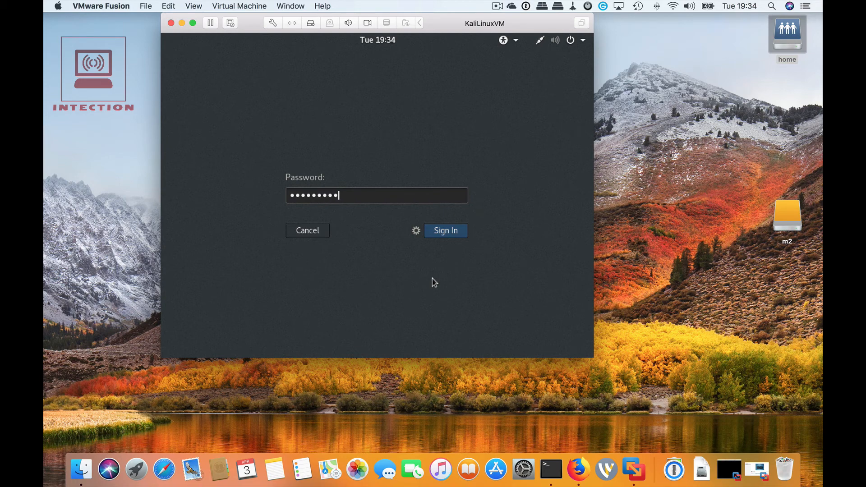
pyautogui.click(445, 231)
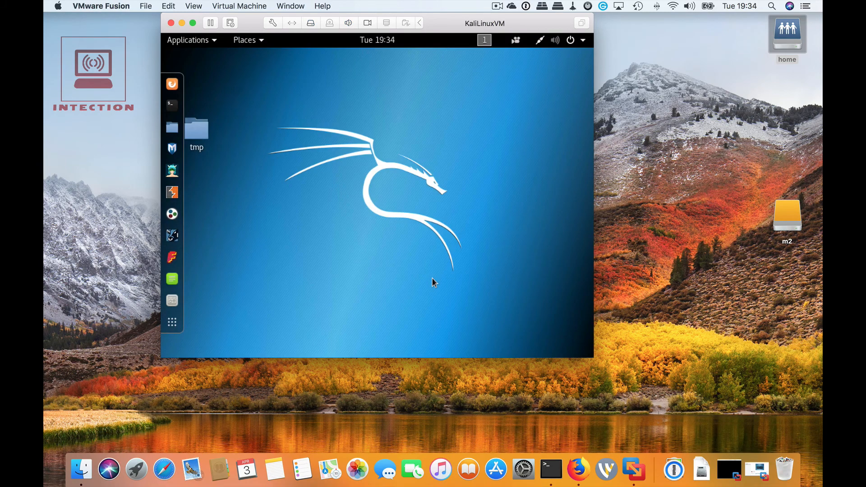
pyautogui.moveTo(419, 263)
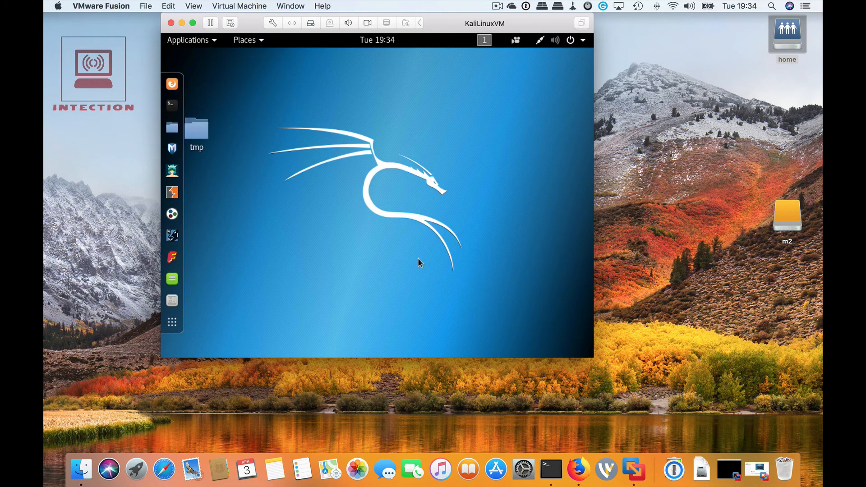
pyautogui.moveTo(590, 354)
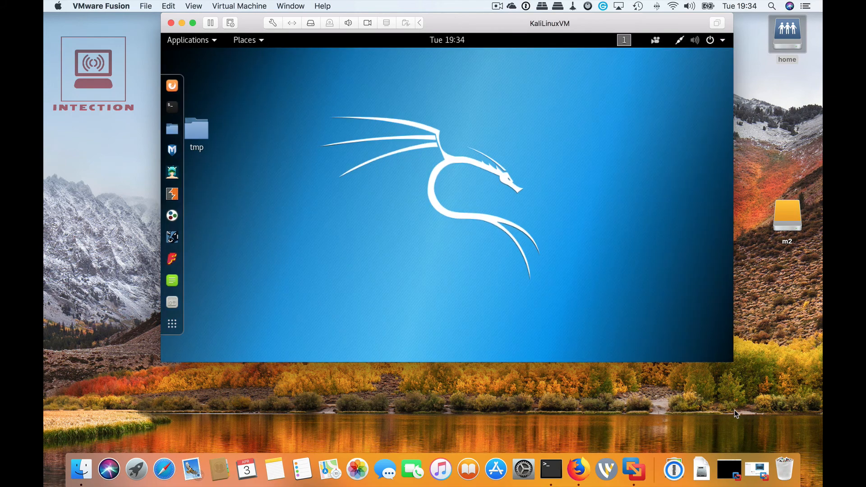
pyautogui.moveTo(420, 171)
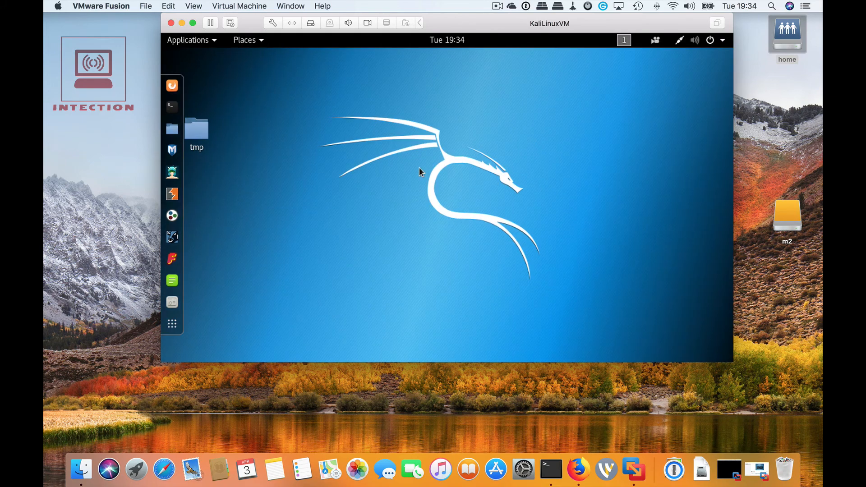
# Open the Applications menu in the Kali top bar
pyautogui.click(188, 40)
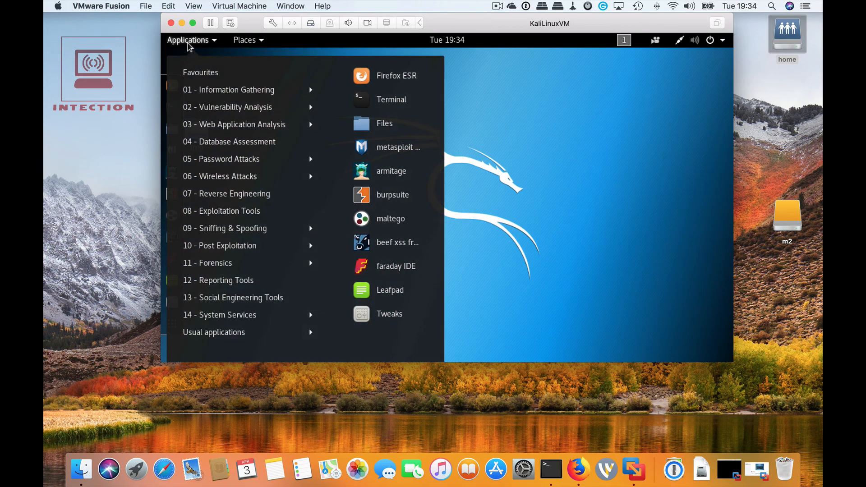